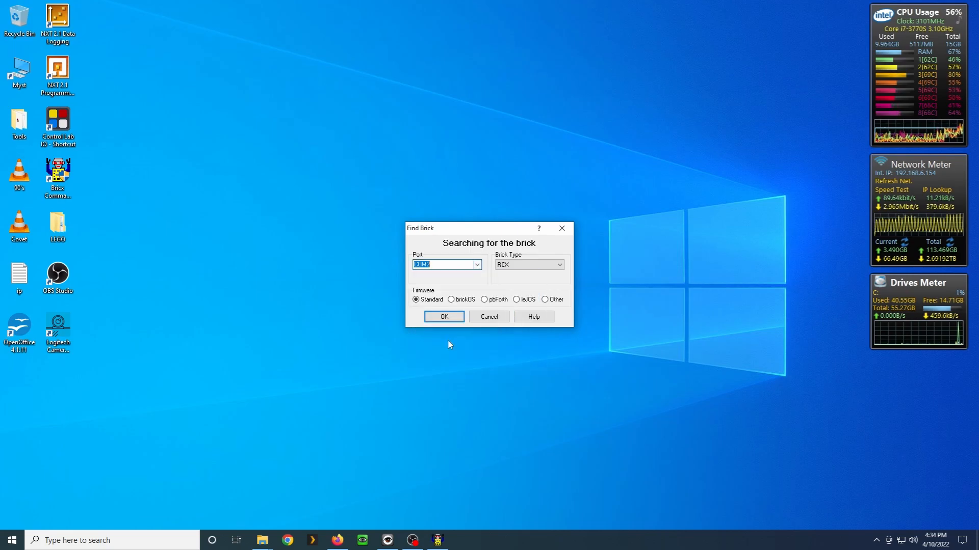
mouse_move(443, 316)
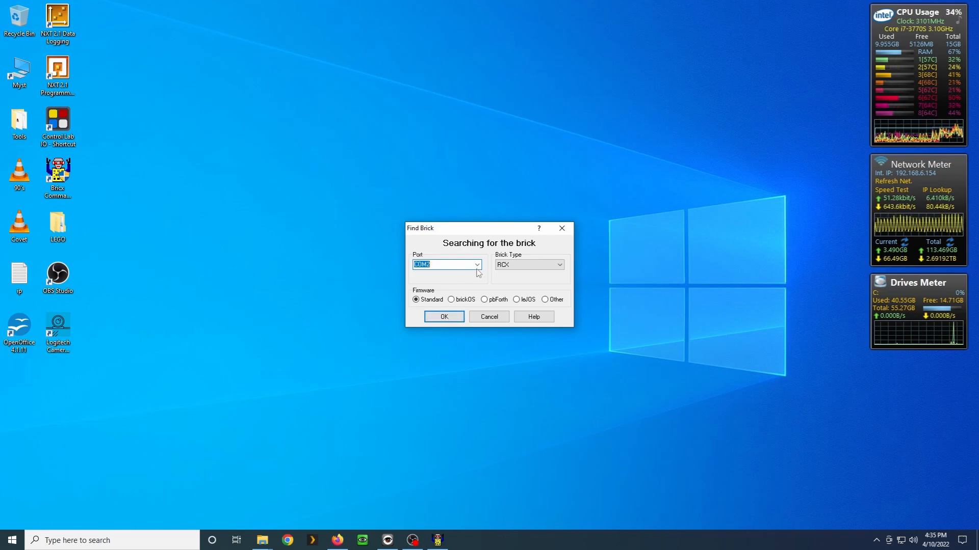
Step: Connect to the RCX brick from the Find Brick dialog and open the Tools menu
left_click(443, 316)
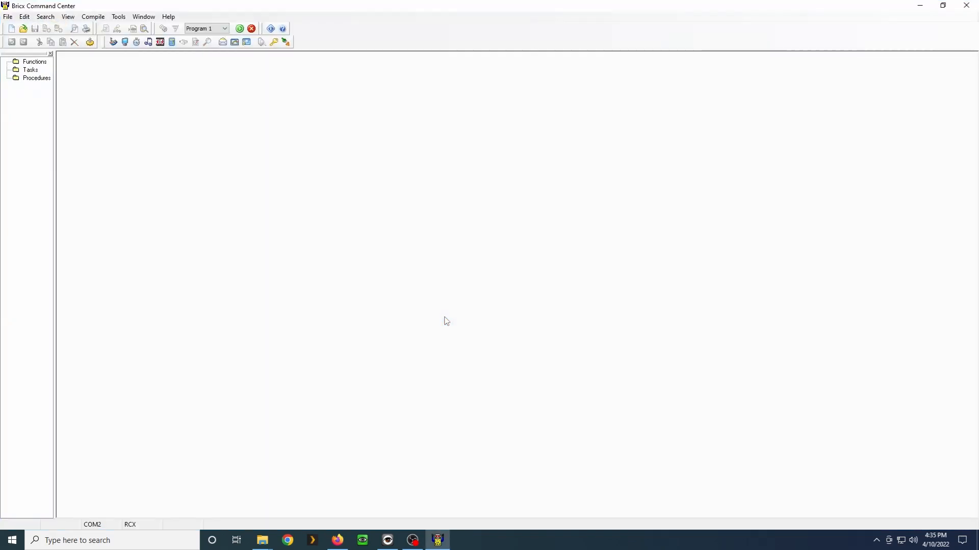
mouse_move(324, 236)
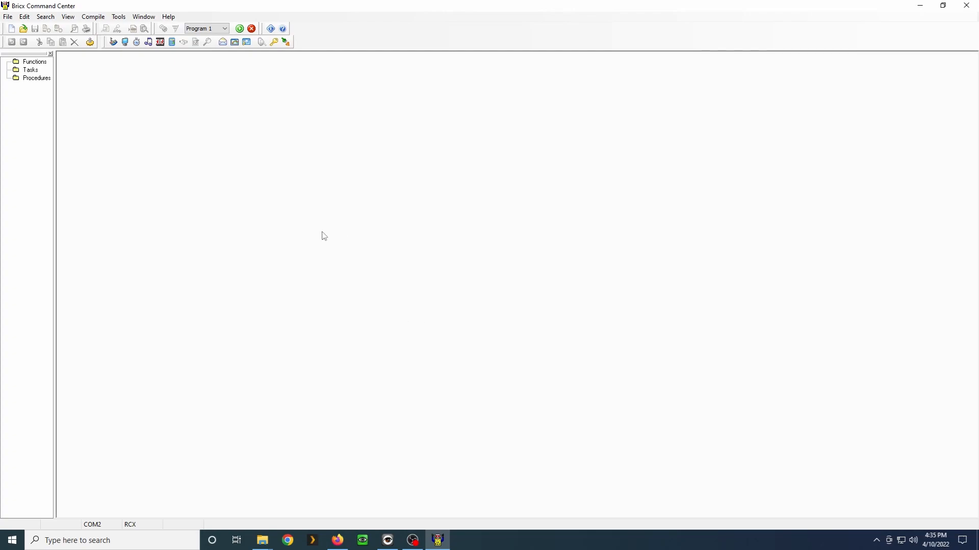
mouse_move(118, 16)
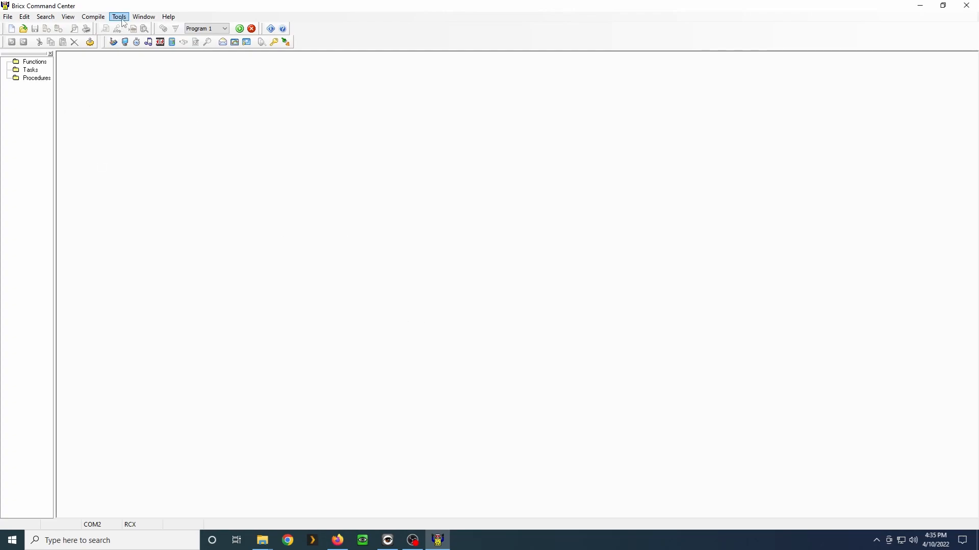
left_click(119, 16)
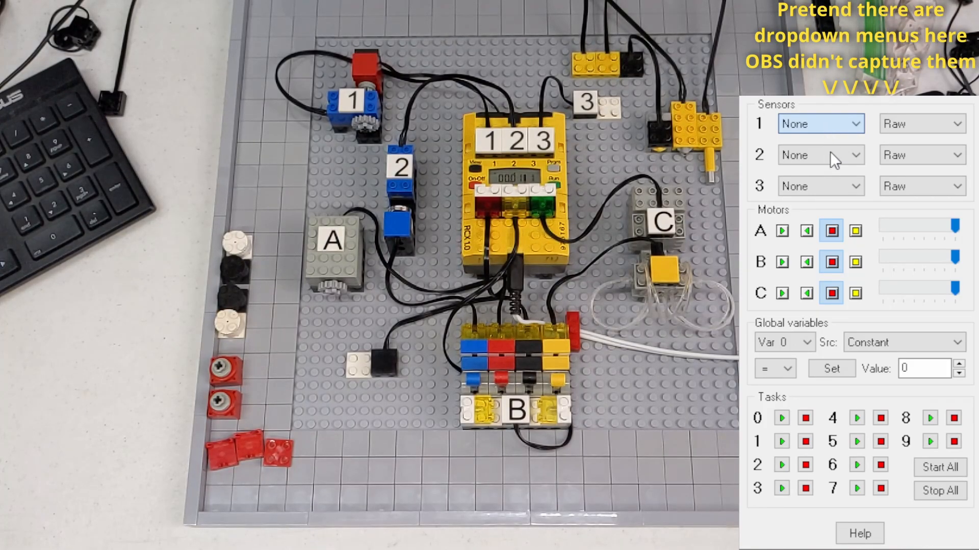
Step: Set sensor 1's type to Angle and its mode to Angle in Direct Control
left_click(819, 124)
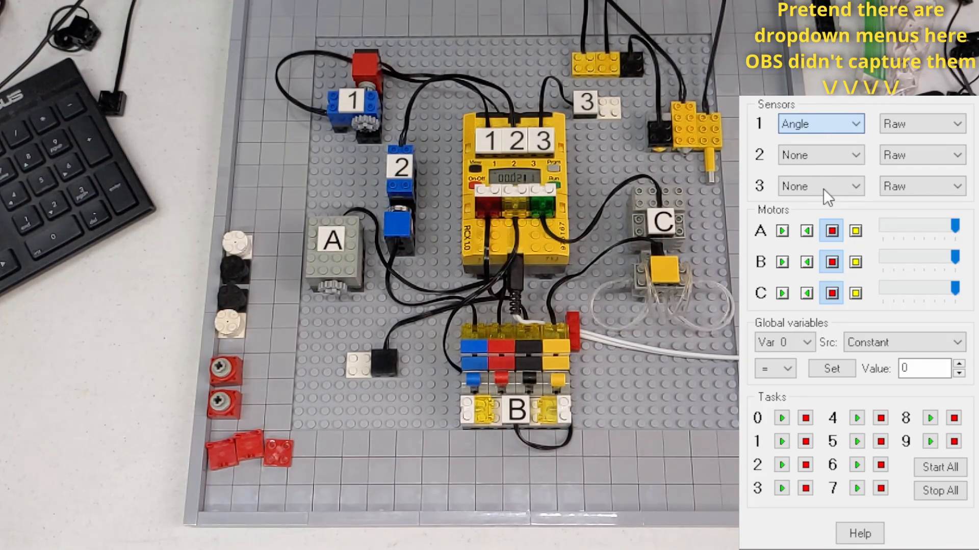
left_click(921, 123)
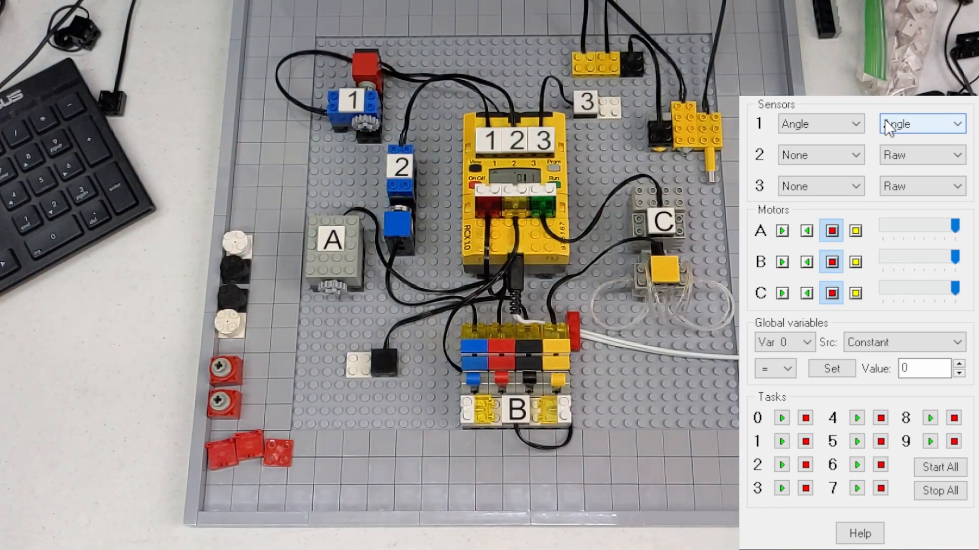